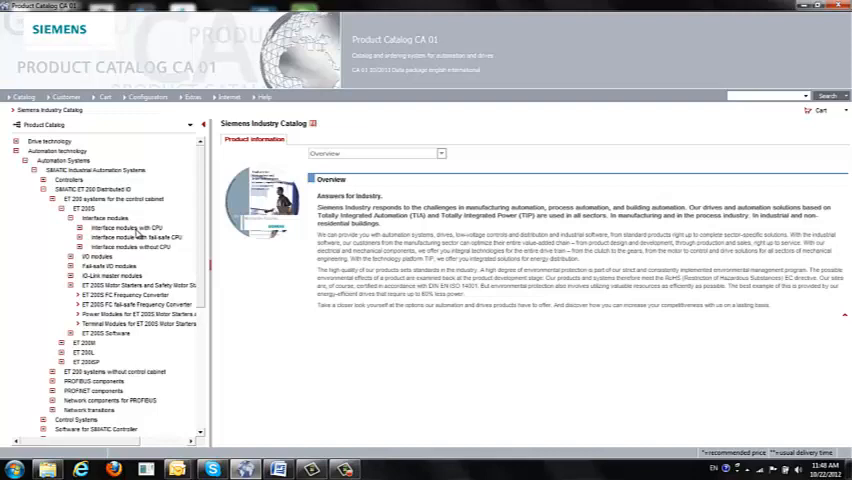
Step: Select ET 200S interface modules without CPU and show their available configurators
left_click(131, 247)
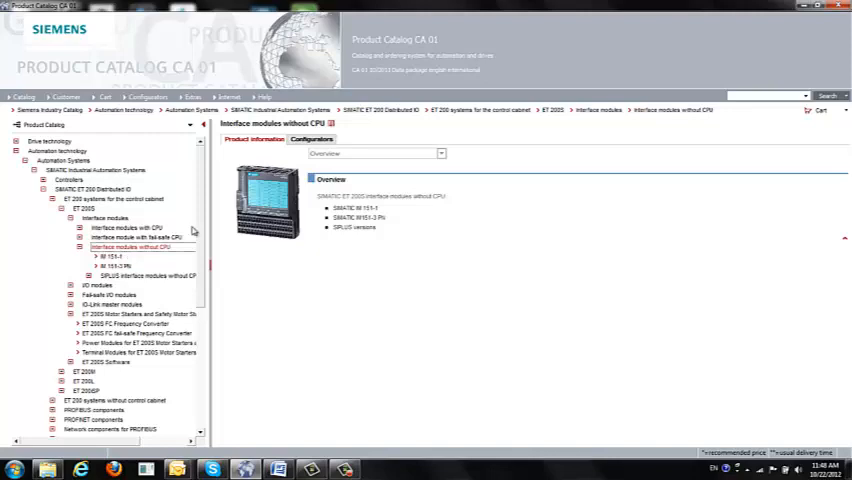
left_click(311, 139)
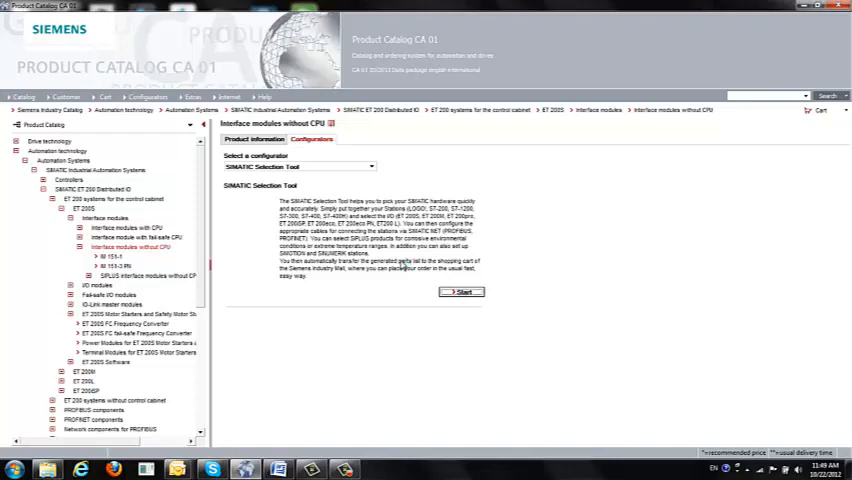
Step: Launch the SIMATIC Selection Tool and acknowledge its startup notice
left_click(461, 291)
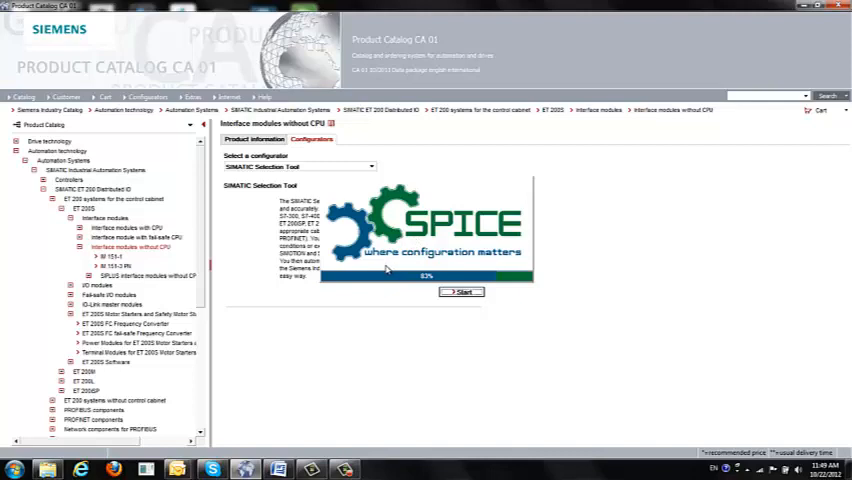
left_click(462, 292)
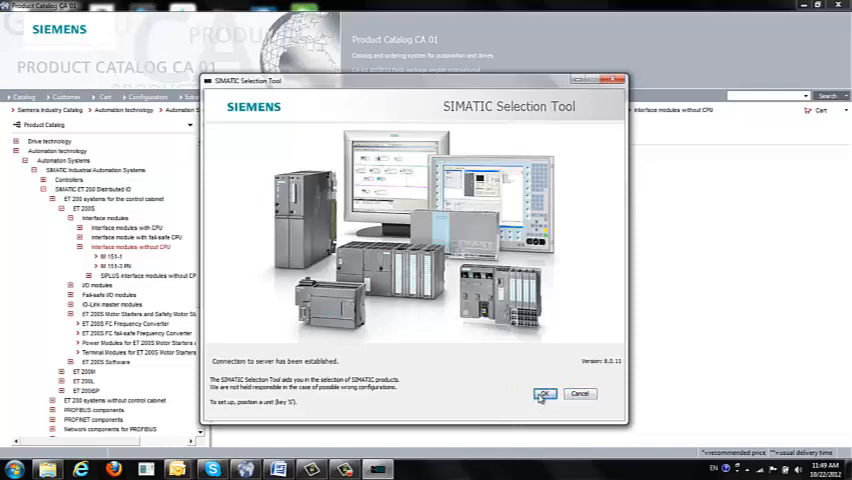
left_click(544, 393)
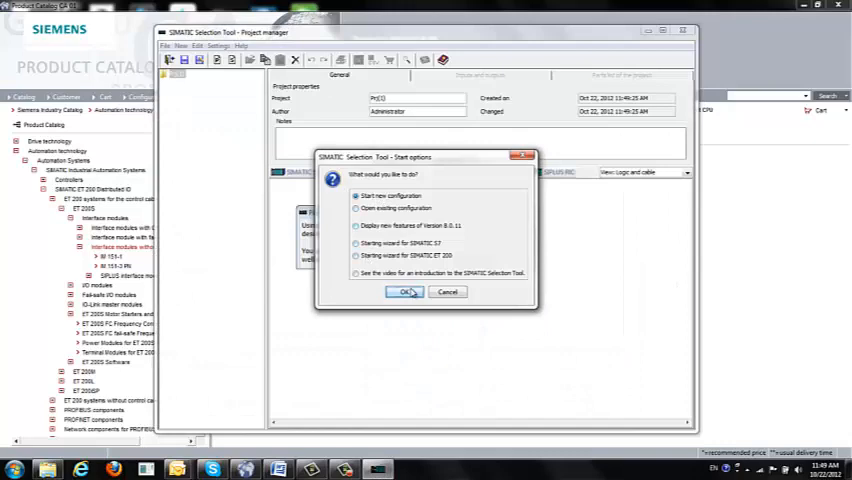
Step: Start a new configuration named Upgrade with author ASM.AM, then begin inserting a station
left_click(406, 292)
type("TIP_SS")
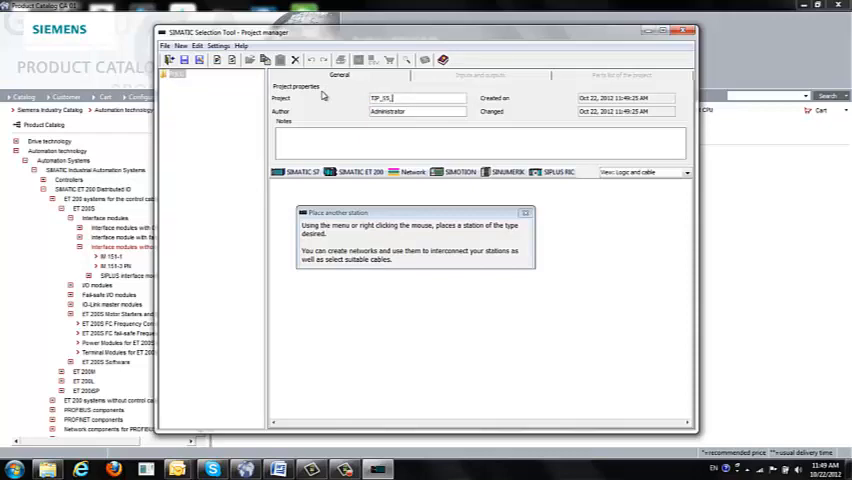
type("Upgrade")
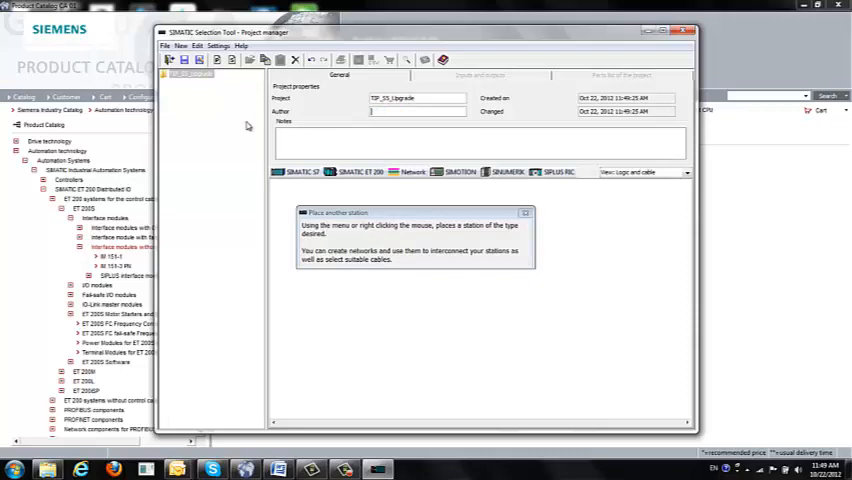
type("ASM.AM")
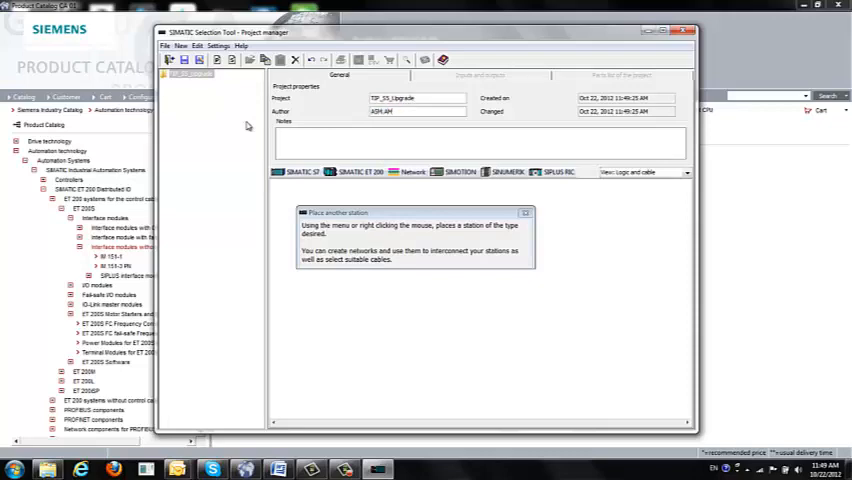
right_click(190, 74)
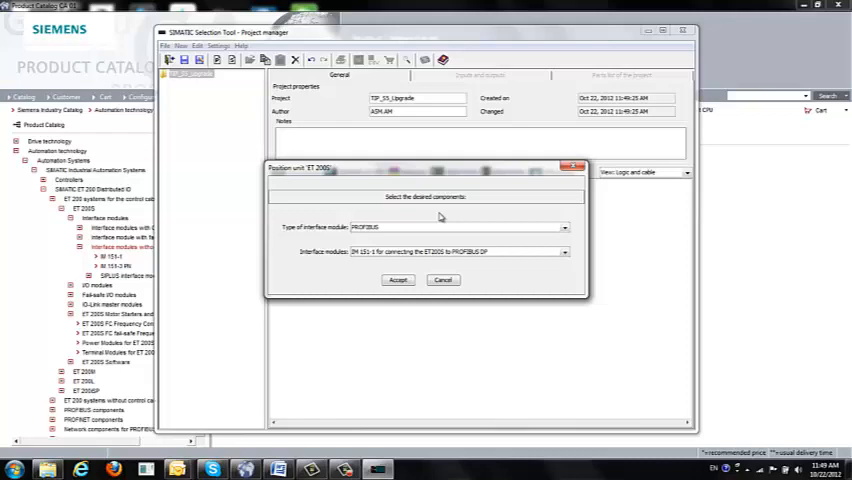
Step: Choose the IM 151-1 PROFIBUS DP interface module and accept the ET 200S station
left_click(564, 251)
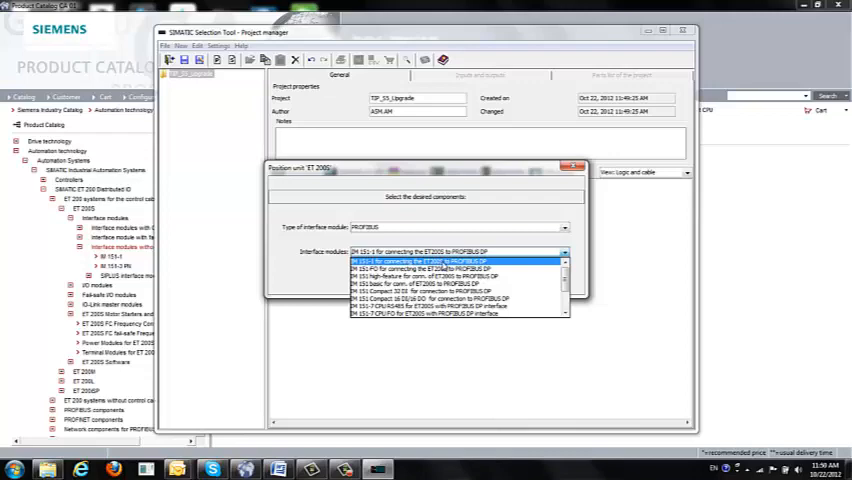
left_click(398, 280)
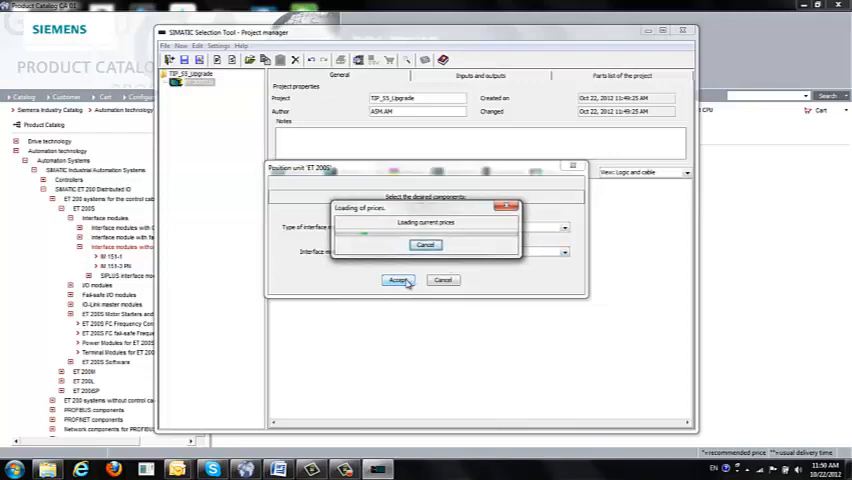
left_click(398, 279)
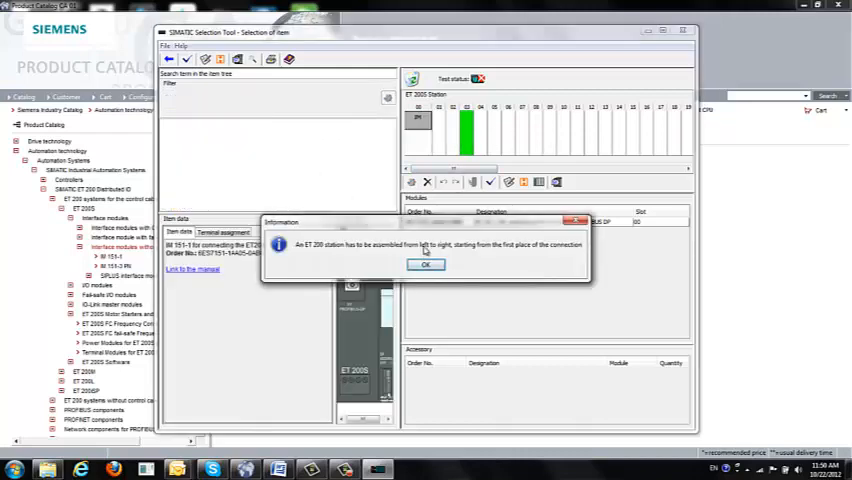
Step: Dismiss the assembly-order notice and place the PM-E DC 24V power module in slot 01
left_click(425, 265)
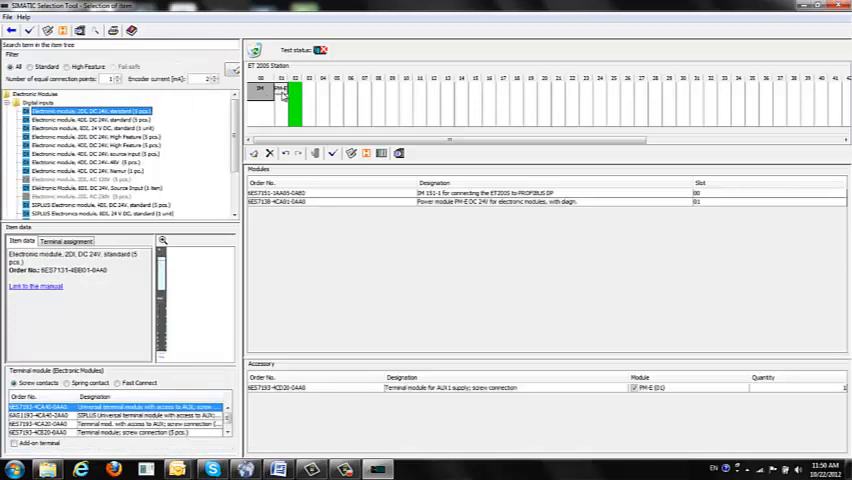
left_click(450, 201)
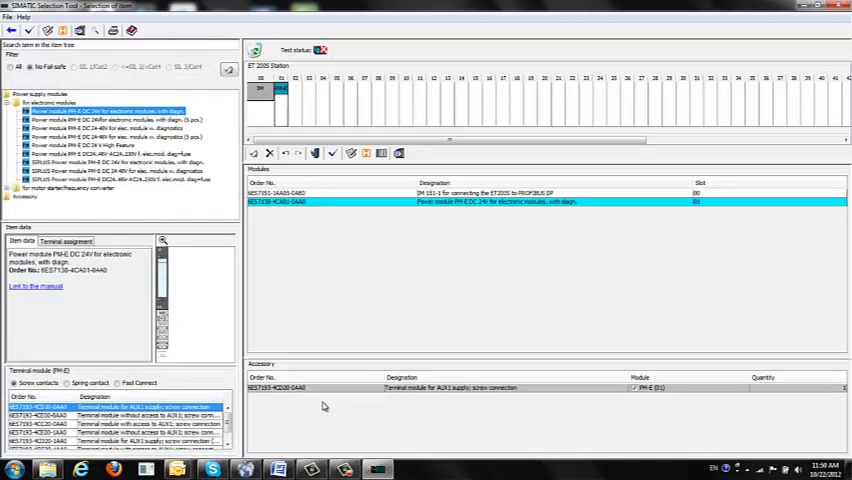
mouse_move(388, 212)
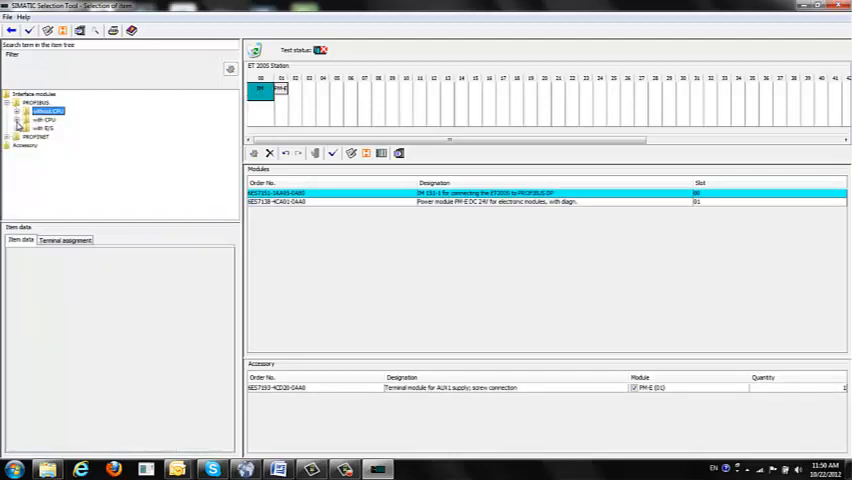
left_click(19, 111)
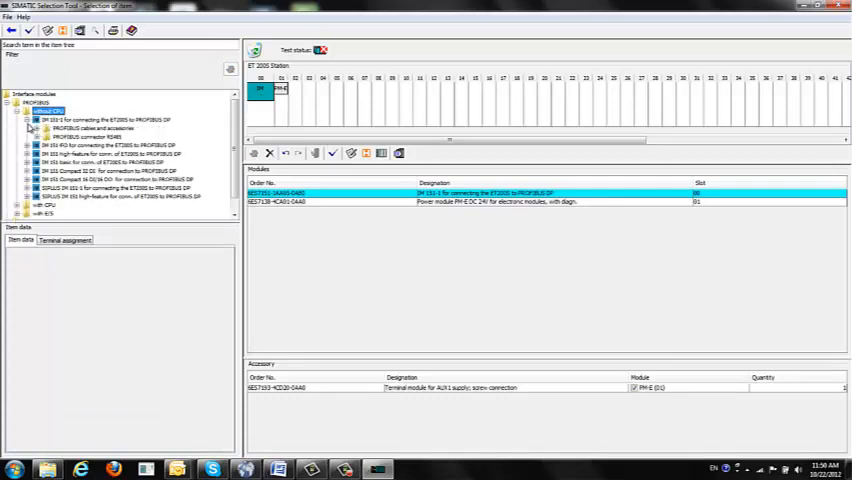
mouse_move(35, 128)
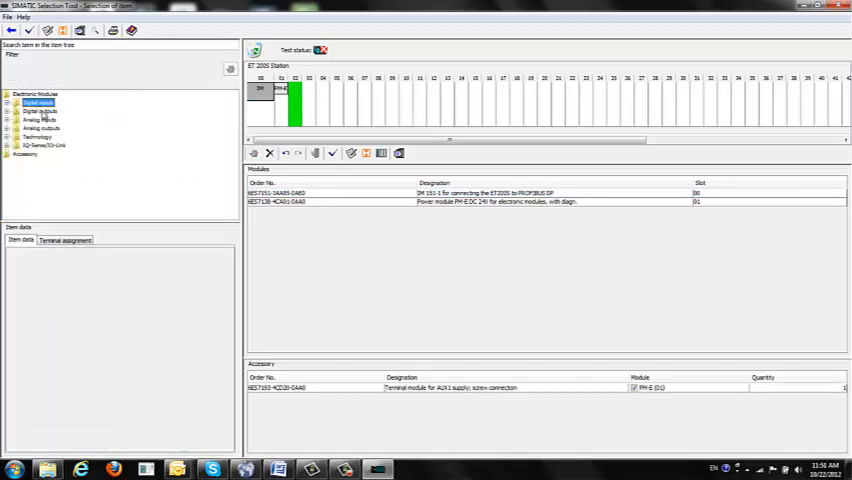
Step: Pick the 8DI 24 V DC standard electronic module from Digital inputs for slot 02
left_click(18, 102)
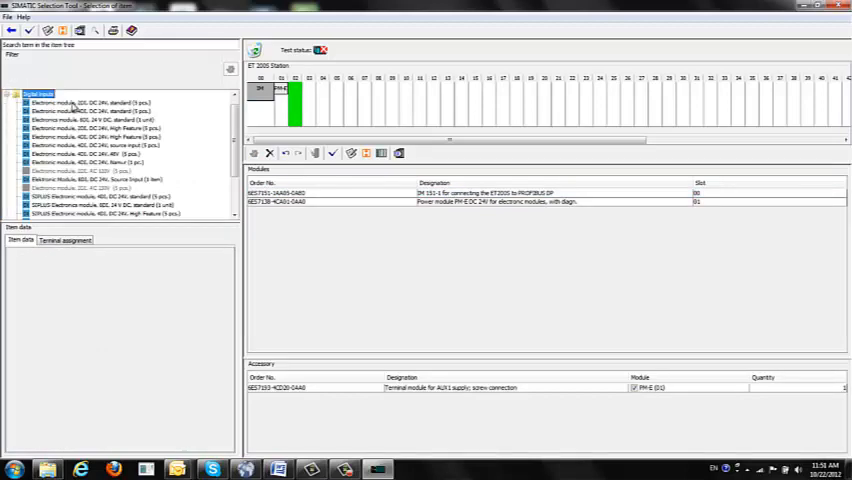
left_click(90, 102)
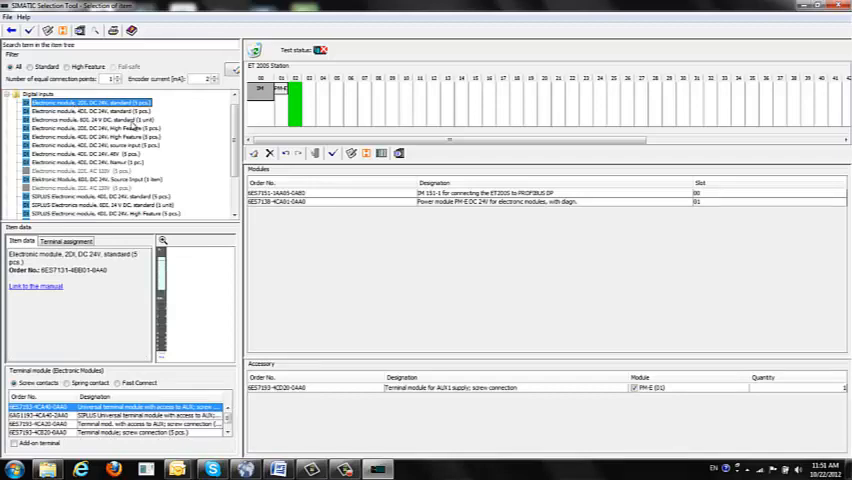
left_click(90, 119)
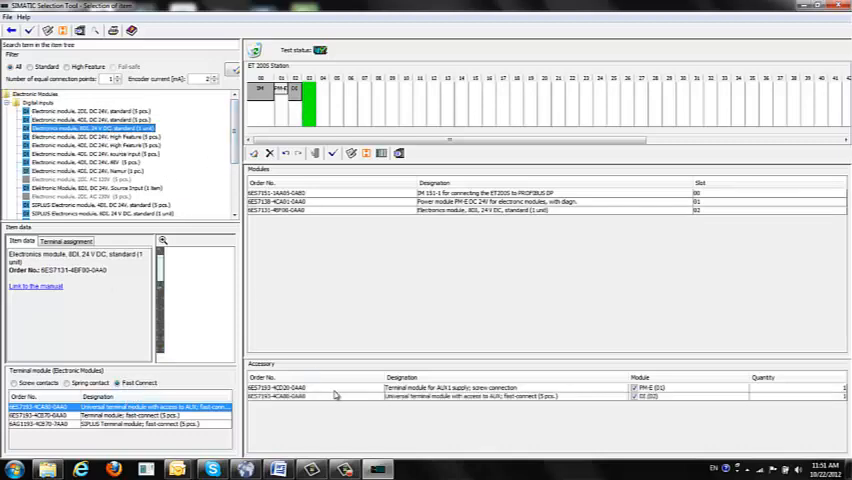
mouse_move(477, 403)
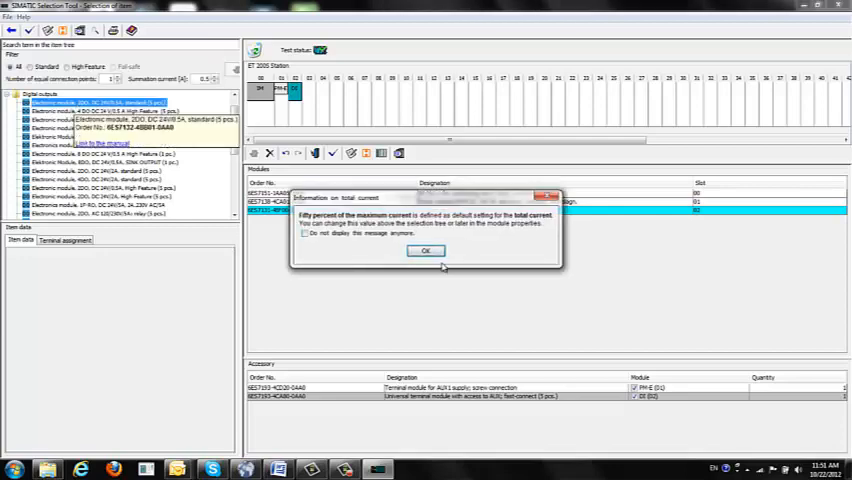
Step: Dismiss the total-current notice and accept the suggested fast-connect terminal module
left_click(426, 250)
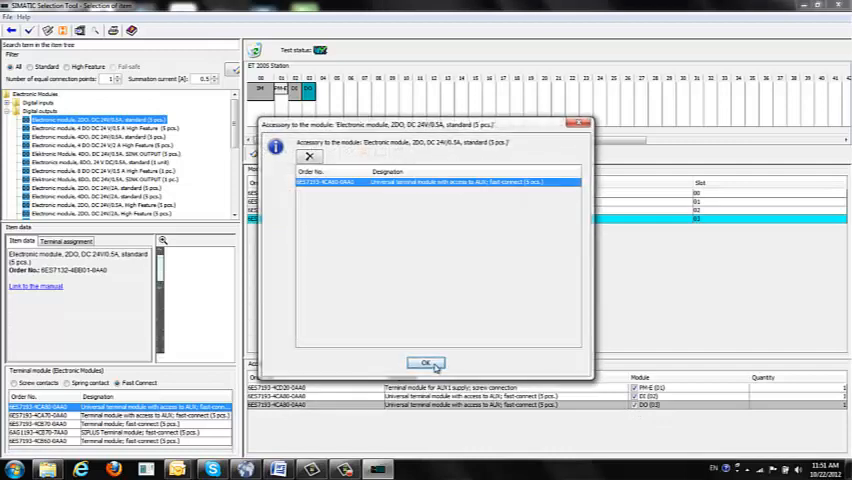
left_click(424, 362)
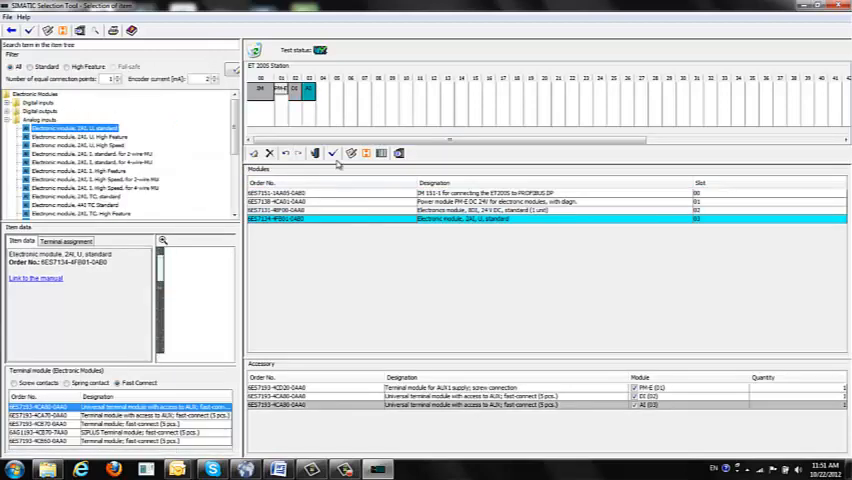
mouse_move(332, 153)
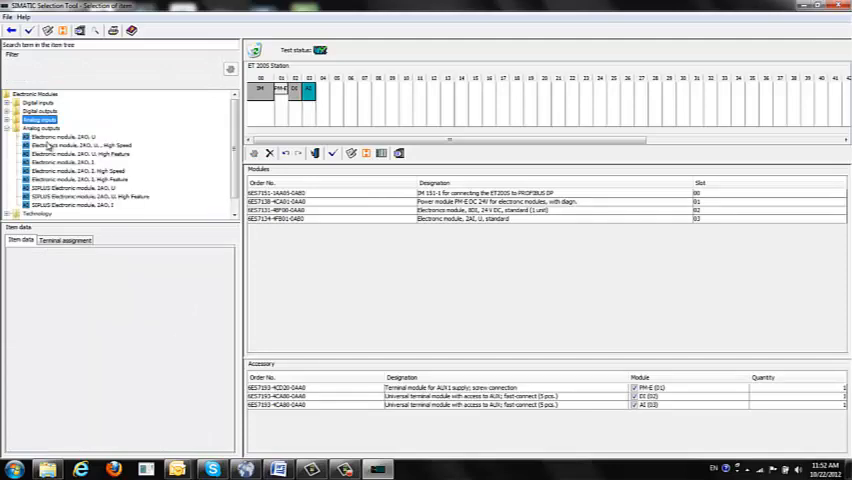
Step: Insert the 2AO U analog output module into slot 04 and accept the mounting-rail fix
left_click(58, 136)
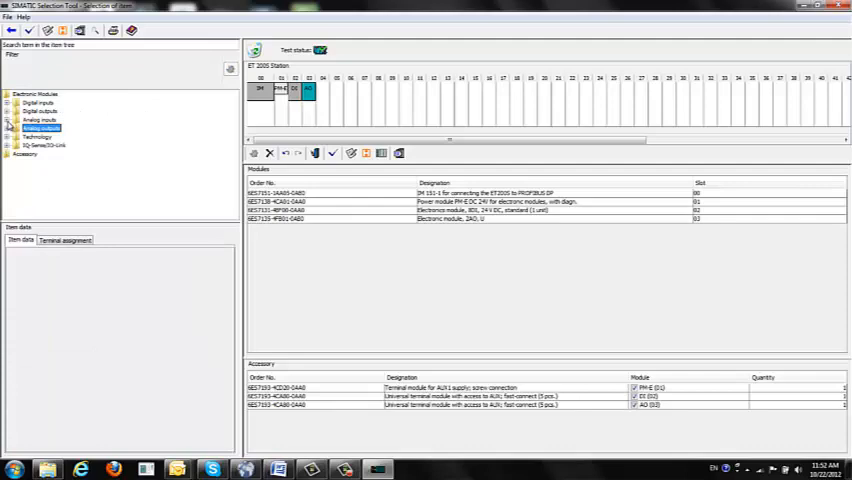
left_click(39, 119)
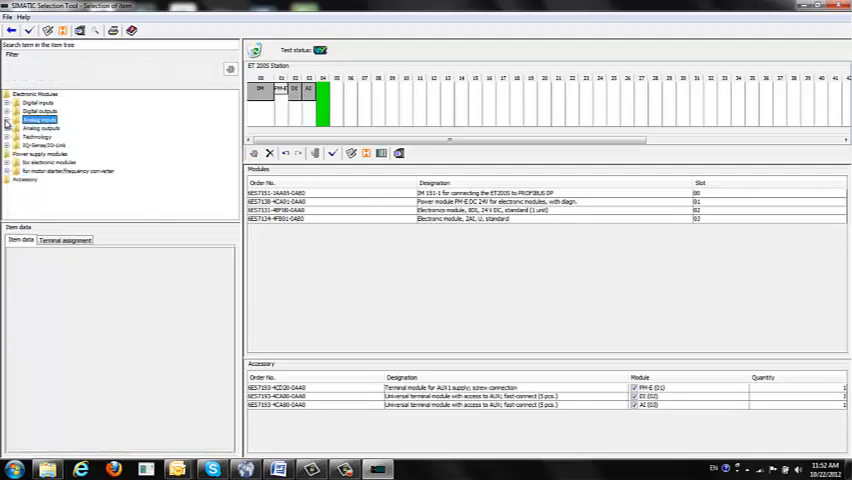
left_click(10, 120)
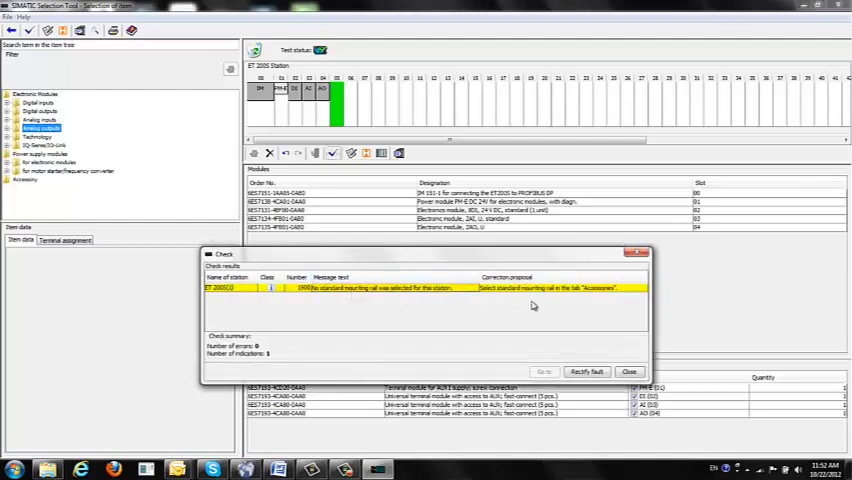
left_click(586, 372)
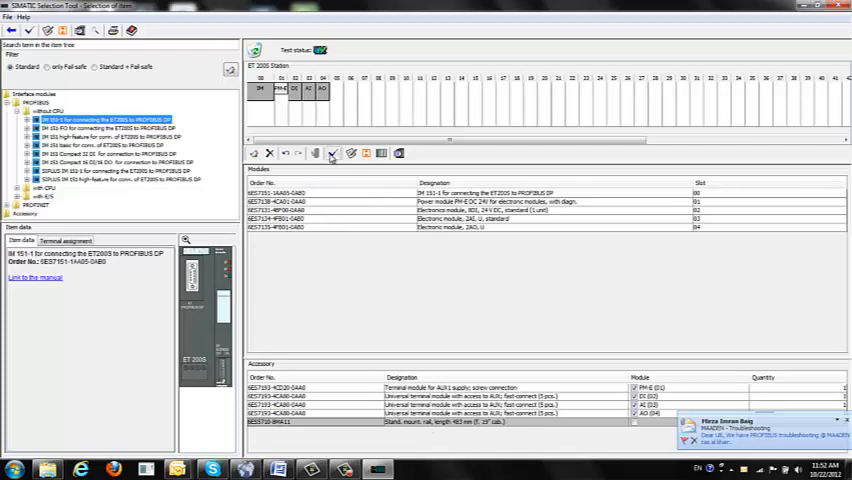
mouse_move(381, 153)
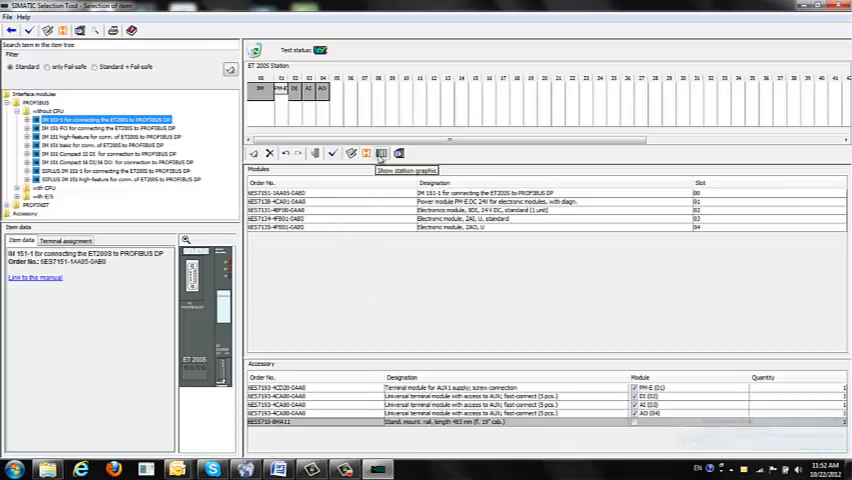
Step: View the assembled station graphic, then close it
left_click(381, 153)
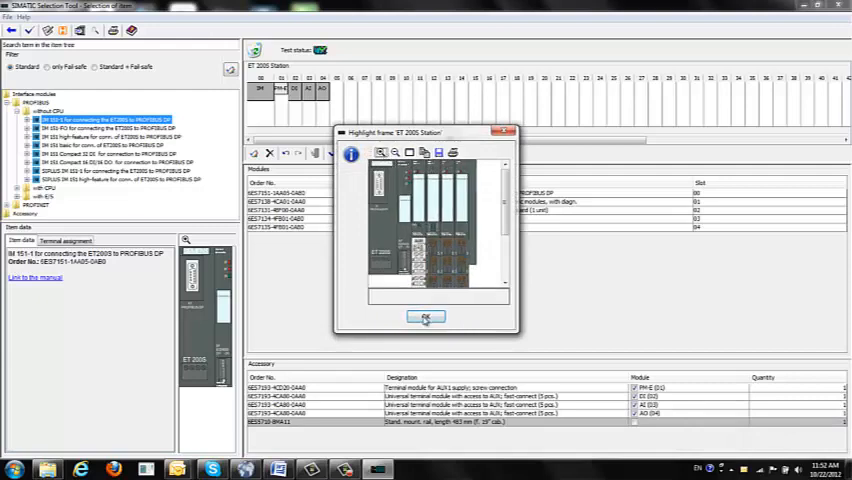
left_click(425, 317)
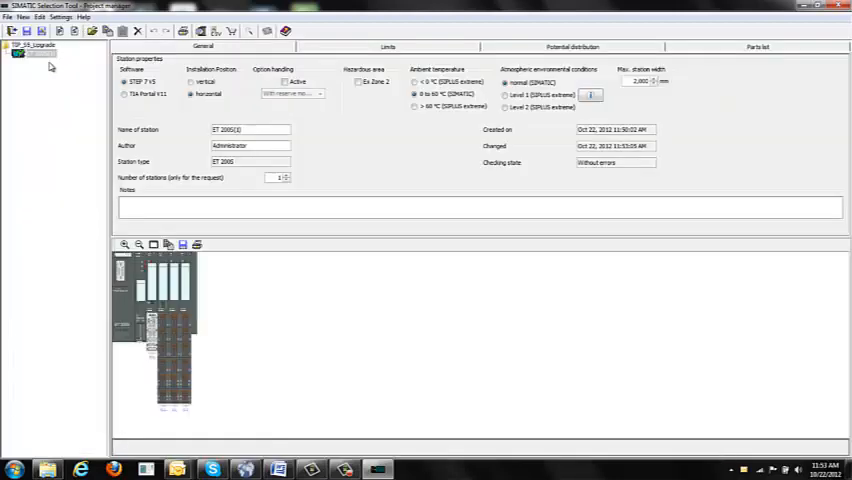
Step: Rename the station JB0-R1 with author ASM.AM and show its potential distribution
left_click(35, 54)
type("JB0 - R1")
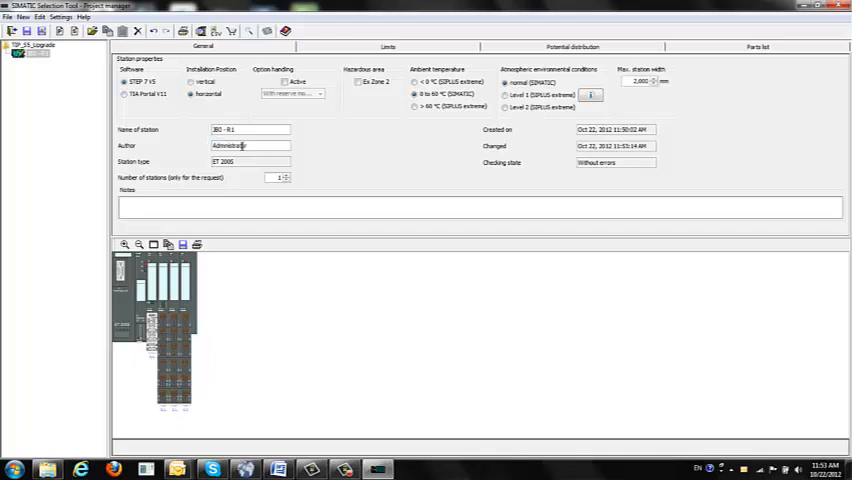
double_click(227, 145)
type("ASM.AM")
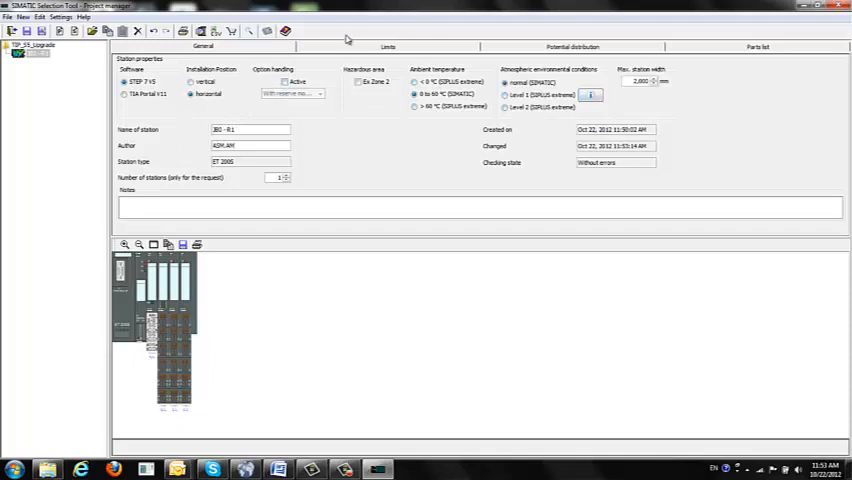
left_click(388, 46)
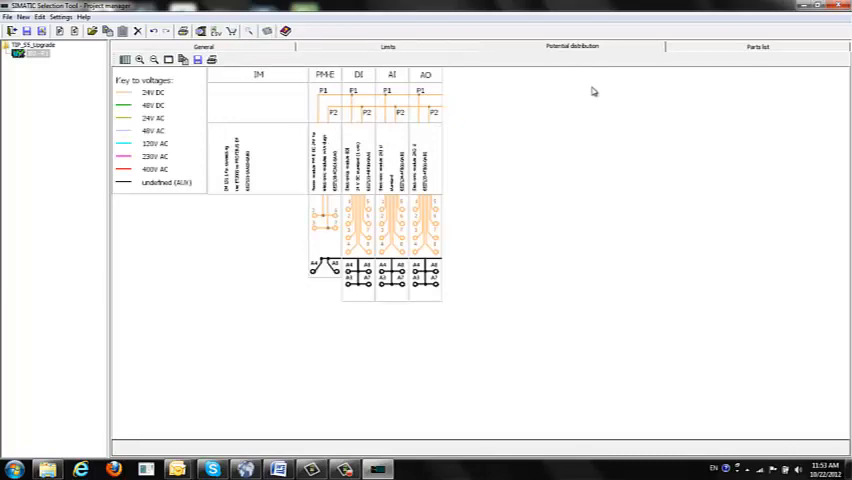
mouse_move(740, 56)
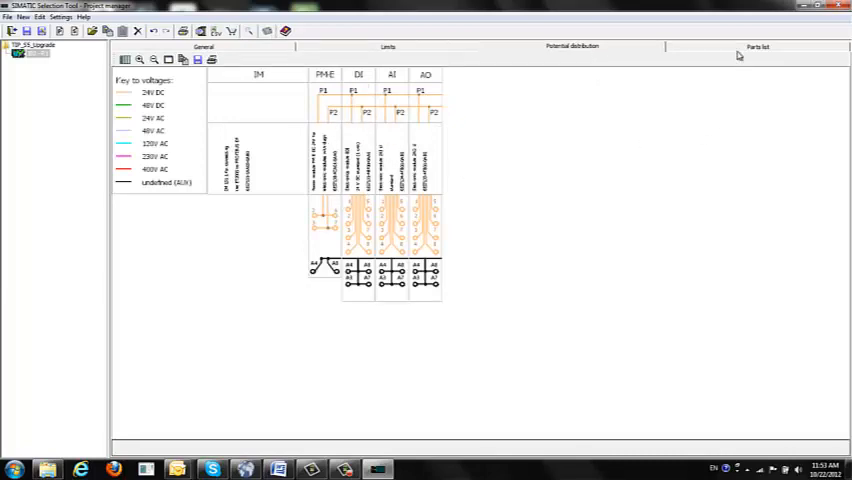
Step: Display the parts list itemizing all modules, terminal modules and the mounting rail
left_click(758, 46)
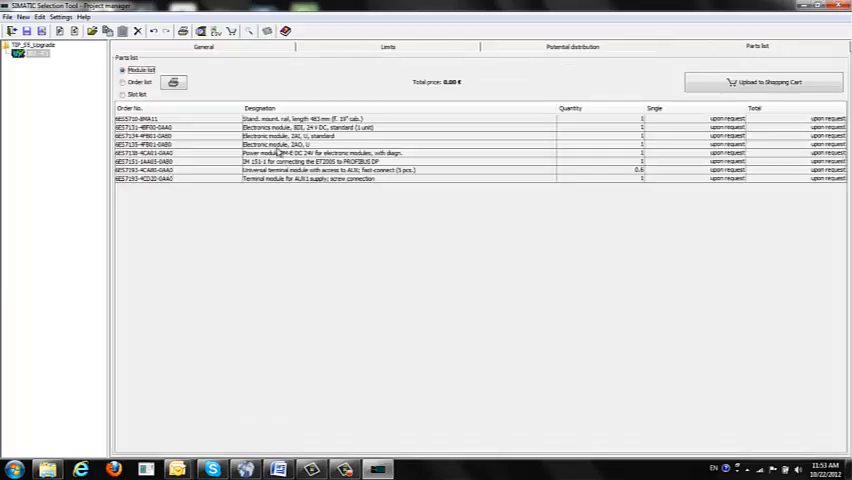